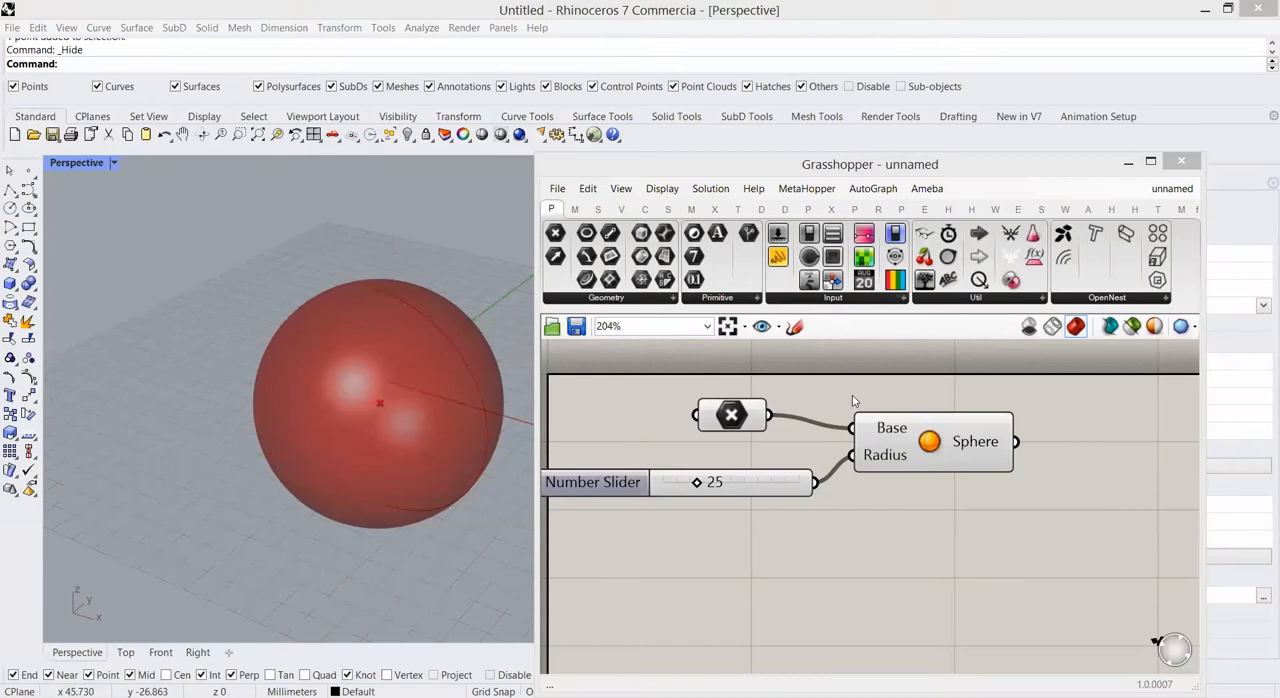
pyautogui.moveTo(858, 400)
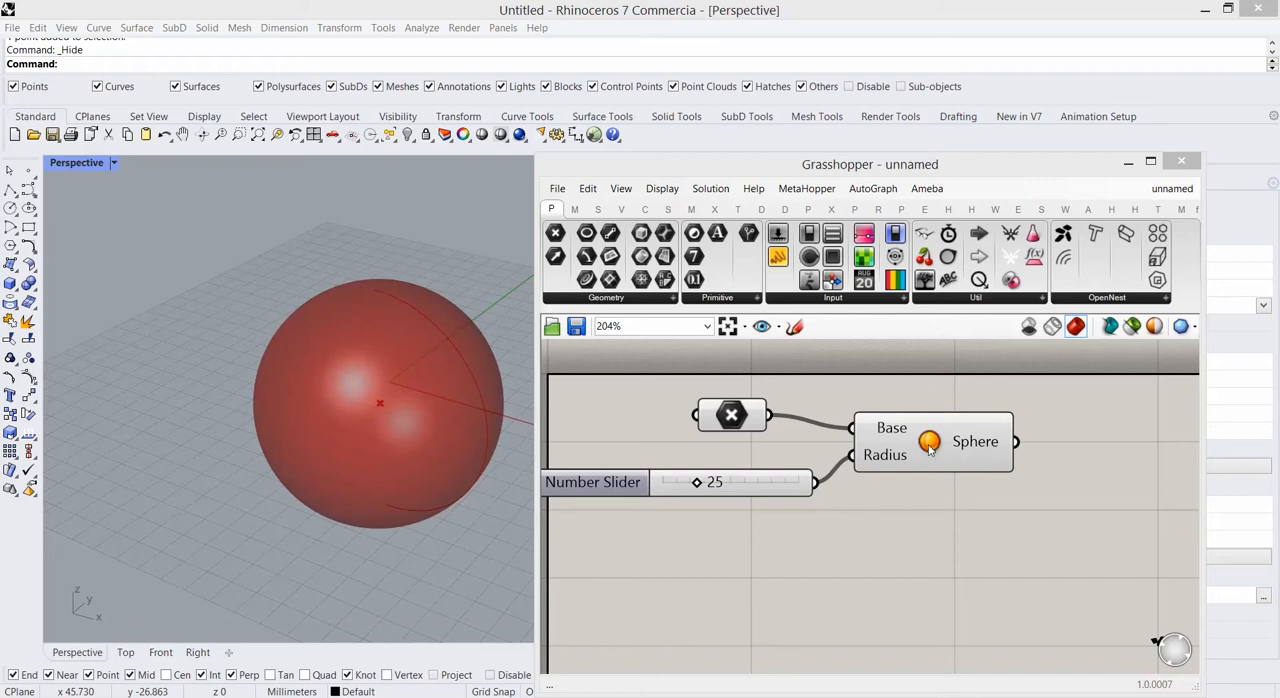
pyautogui.moveTo(928, 442)
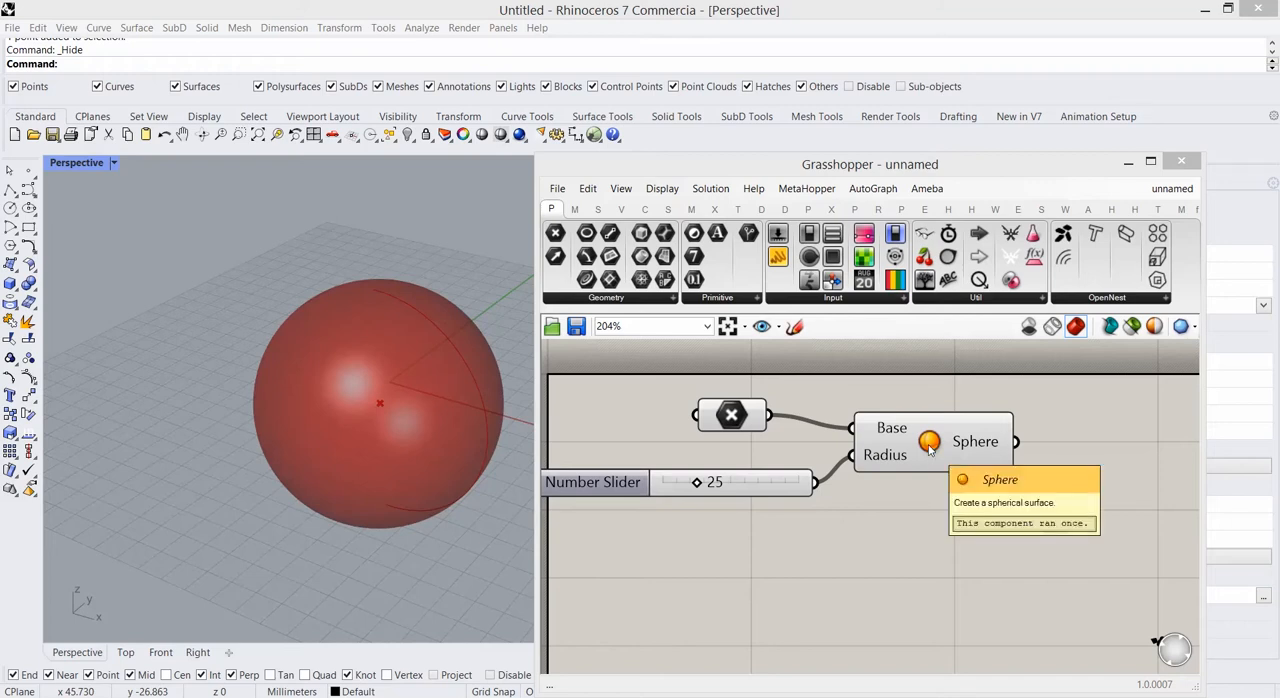
# Open Grasshopper's Document Preview Settings for the sphere's display colours
pyautogui.click(932, 441)
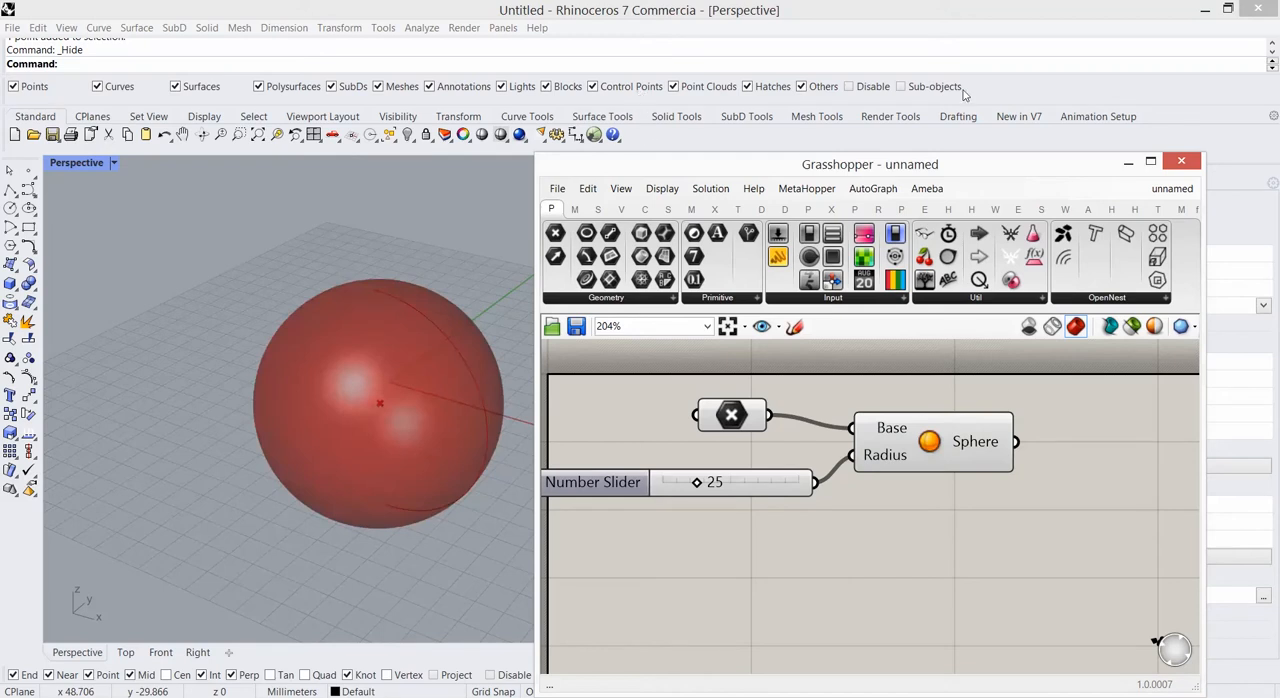
pyautogui.moveTo(1154, 326)
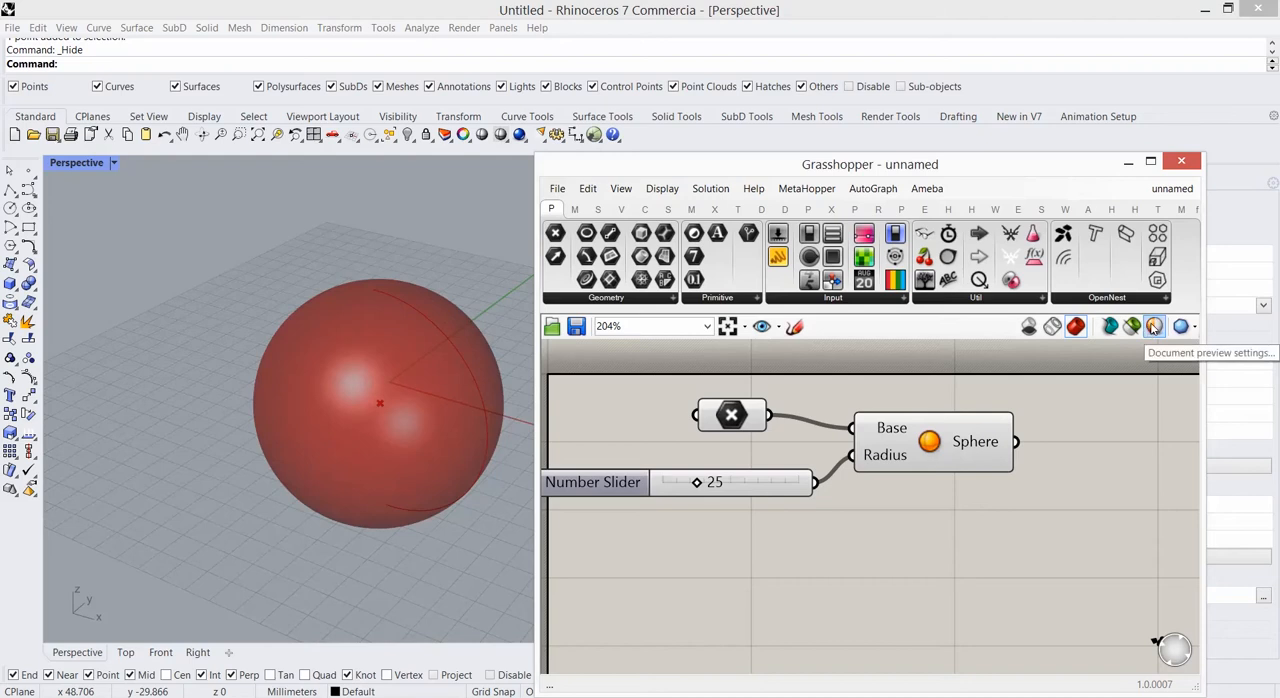
pyautogui.click(1153, 326)
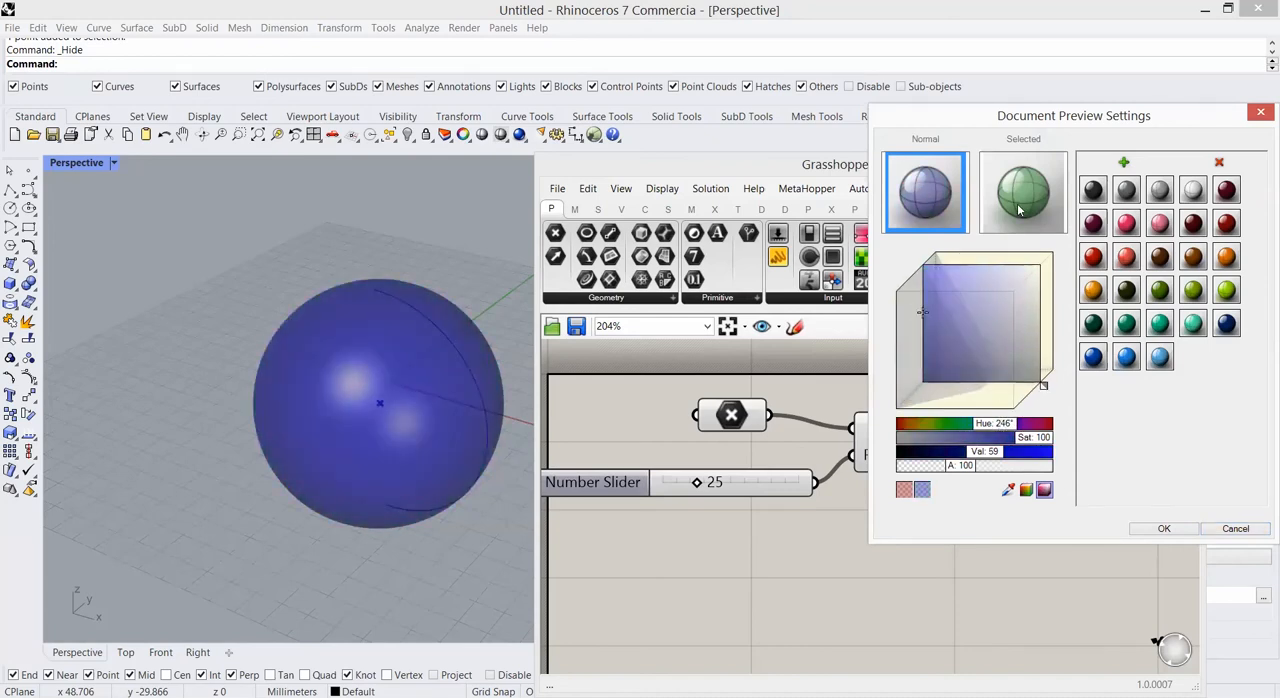
# Change the selected-geometry preview colour to light green and confirm the preview settings
pyautogui.click(1022, 191)
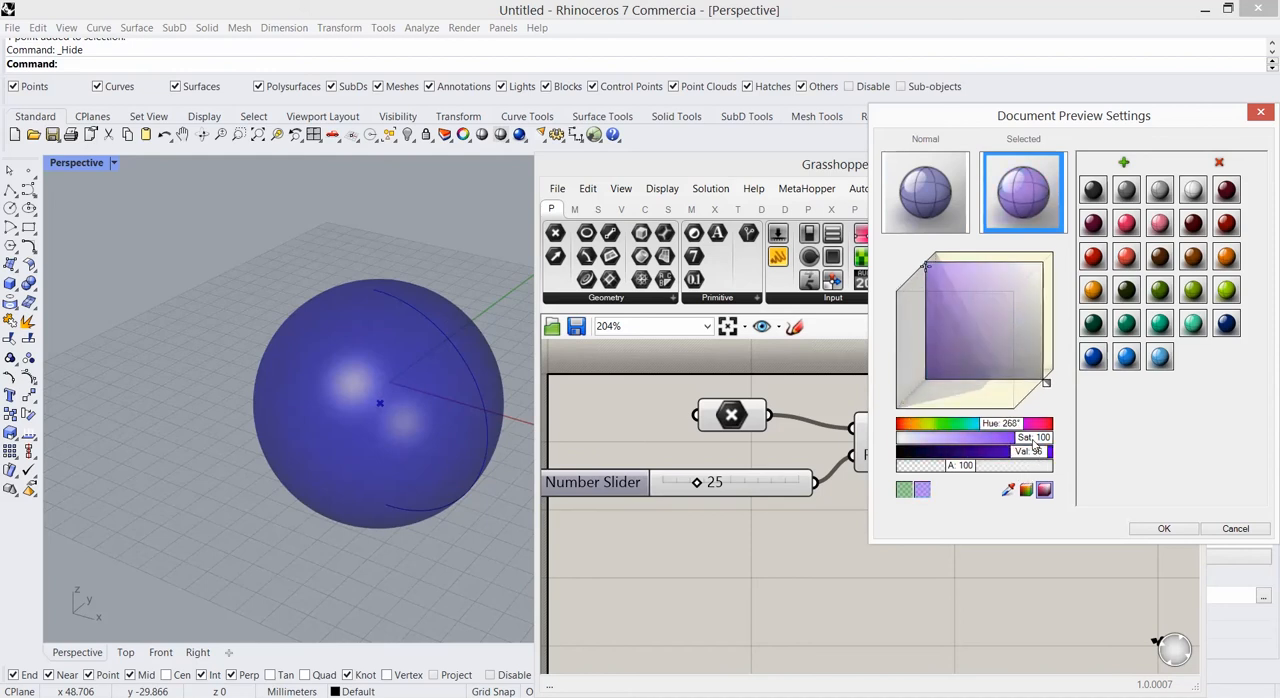
pyautogui.click(975, 288)
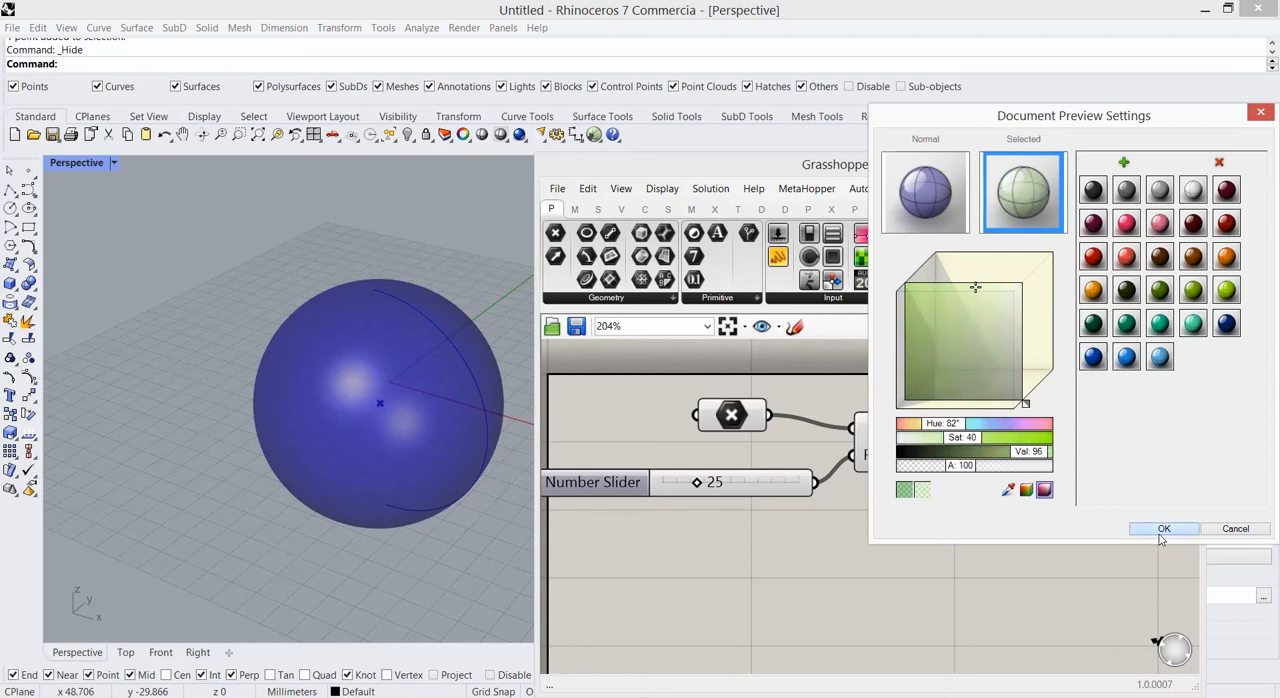
pyautogui.click(1163, 528)
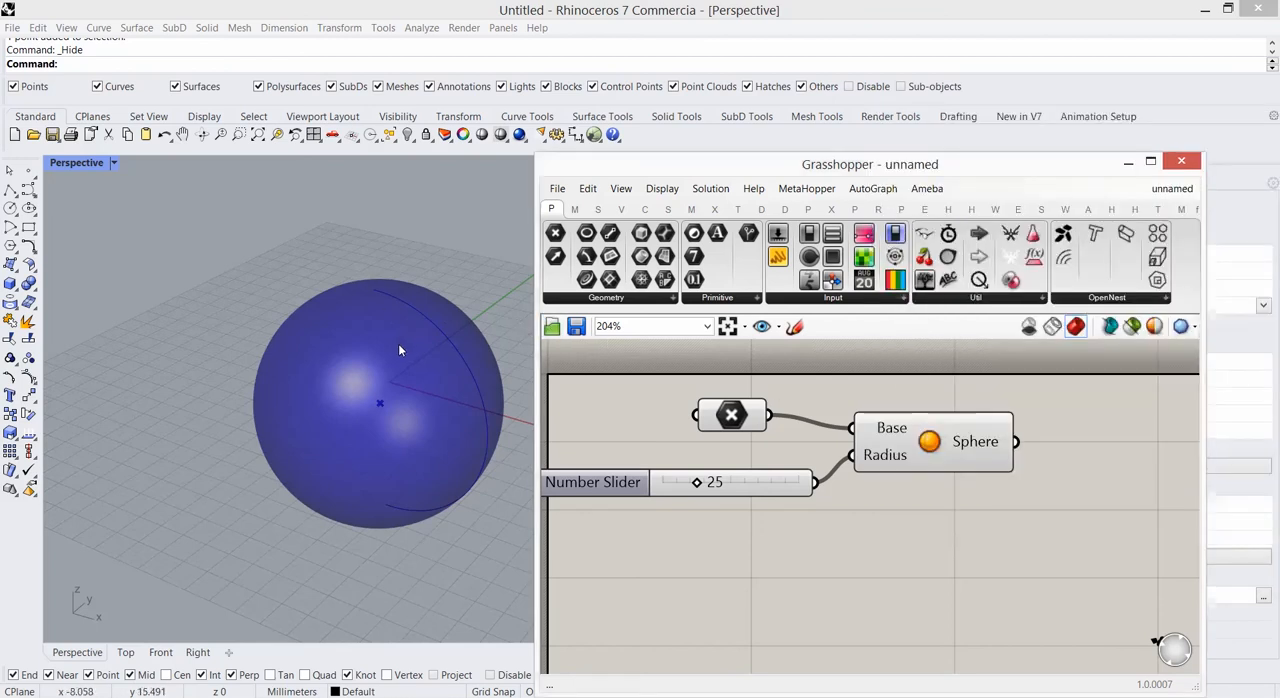
pyautogui.moveTo(930, 445)
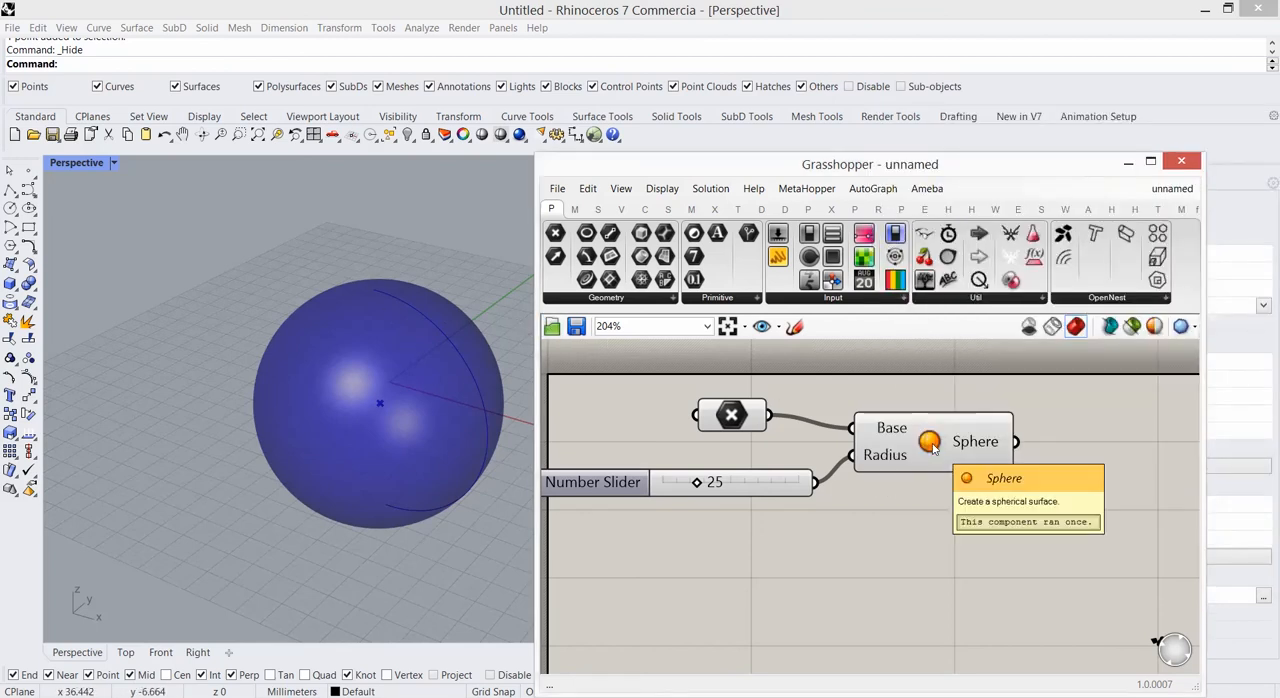